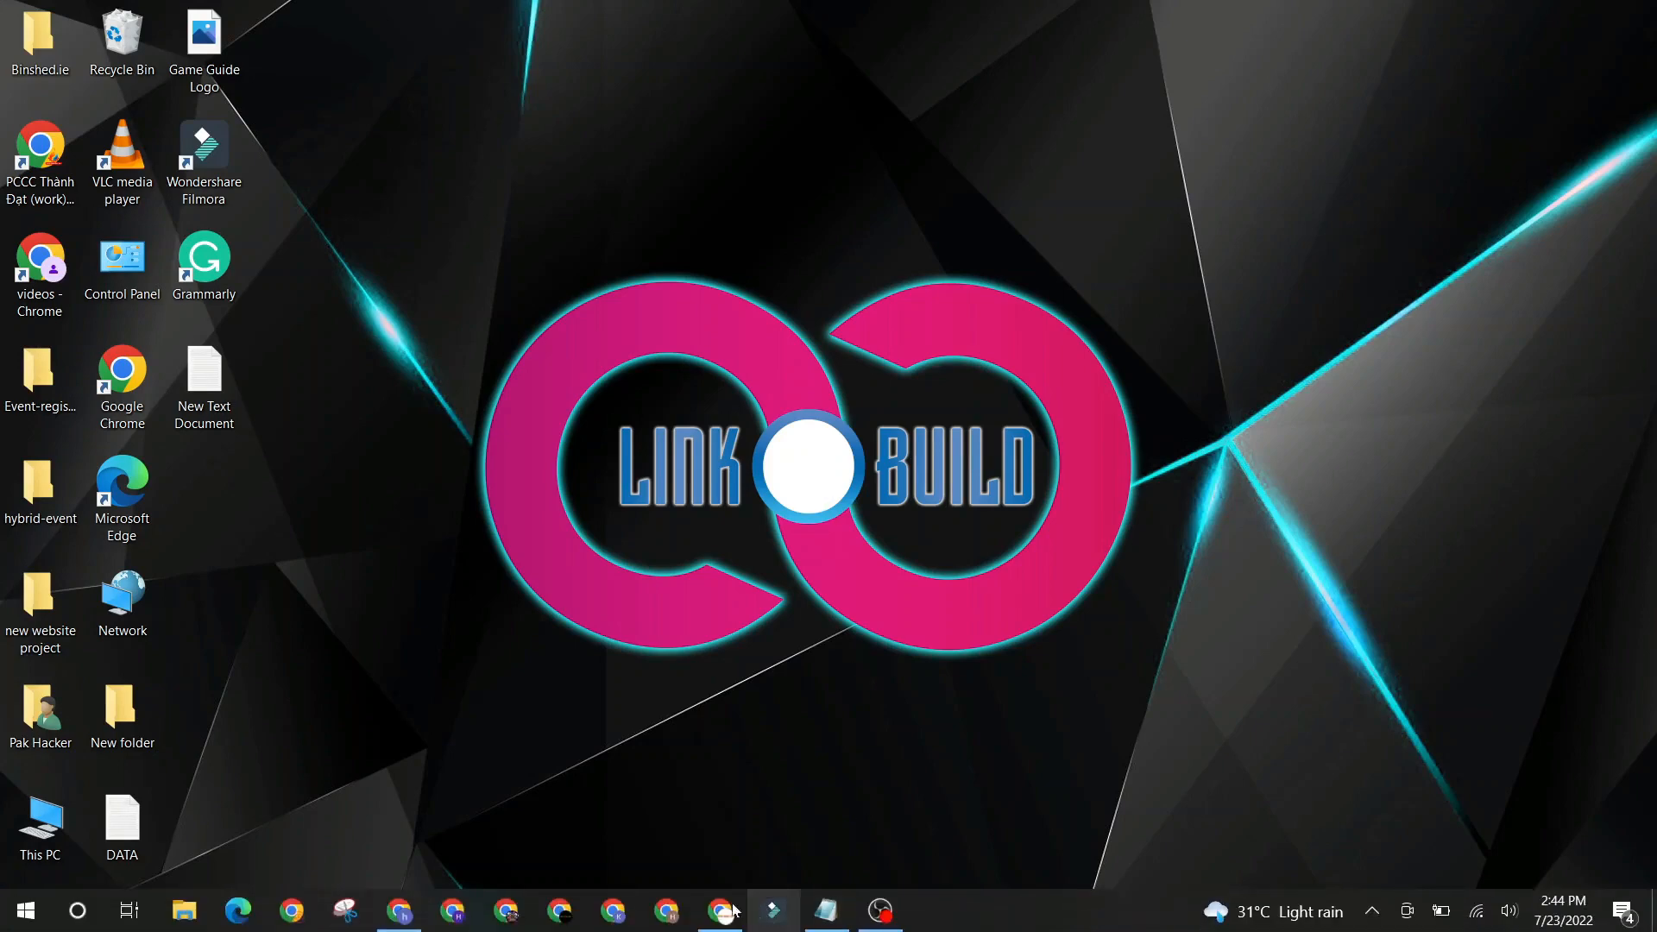
- Open Chrome and go to skillshare.com via the address bar suggestion
click(721, 909)
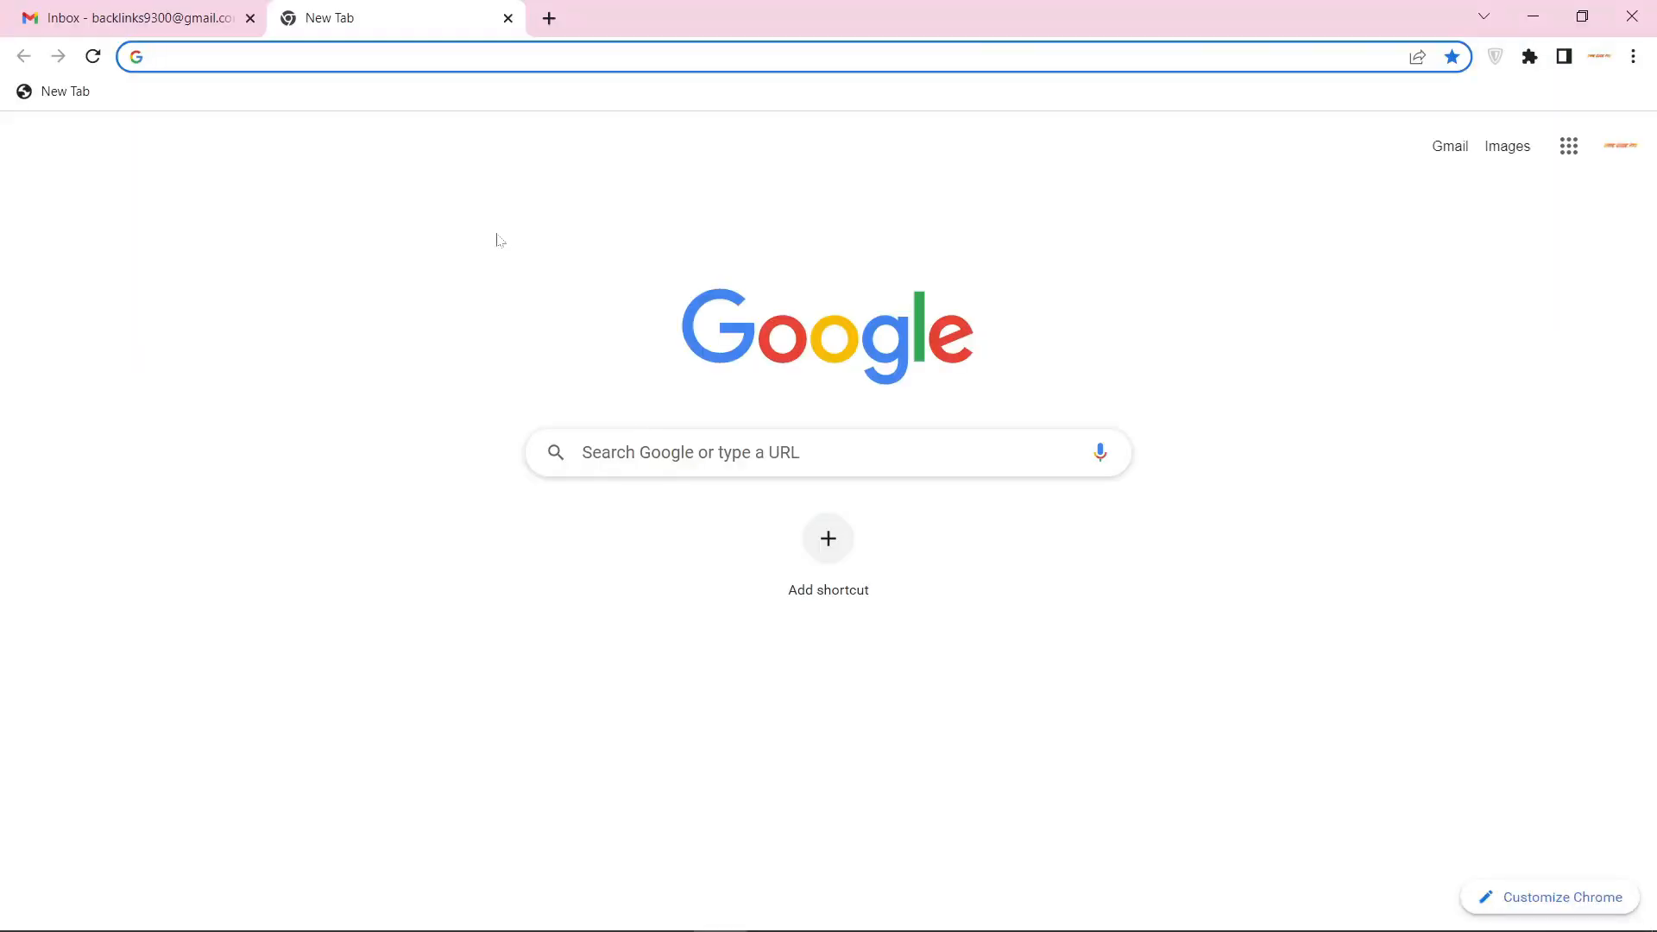
text(skillshare.com)
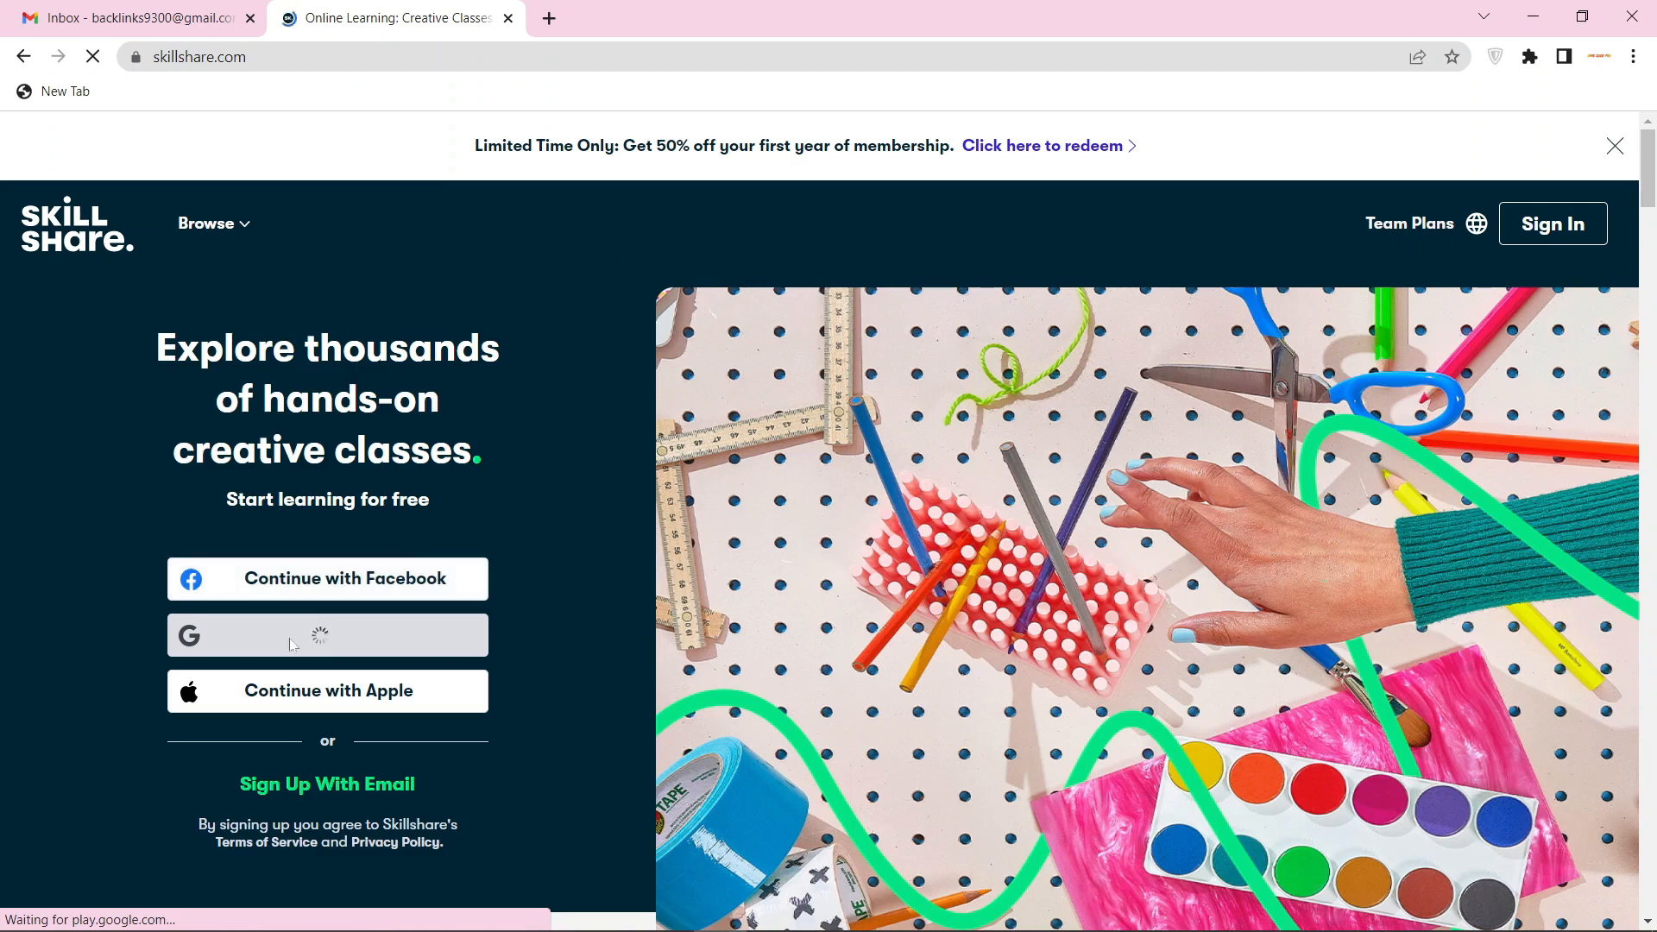
- Sign up with Google using the Game Guide Pro account
click(328, 634)
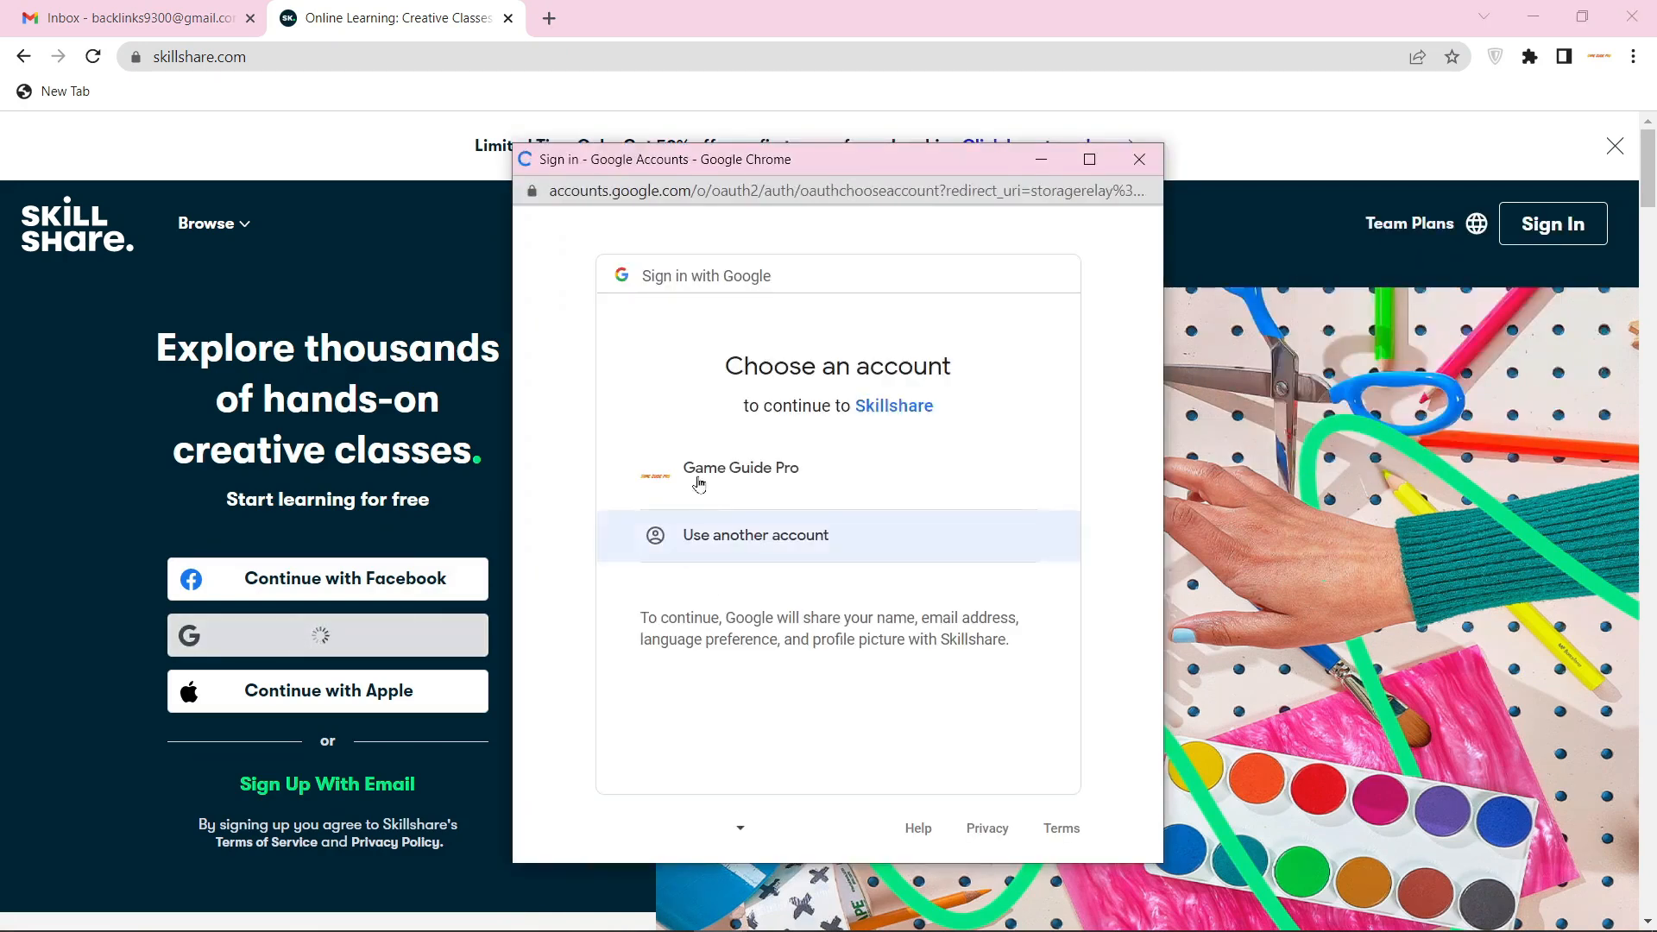
click(741, 475)
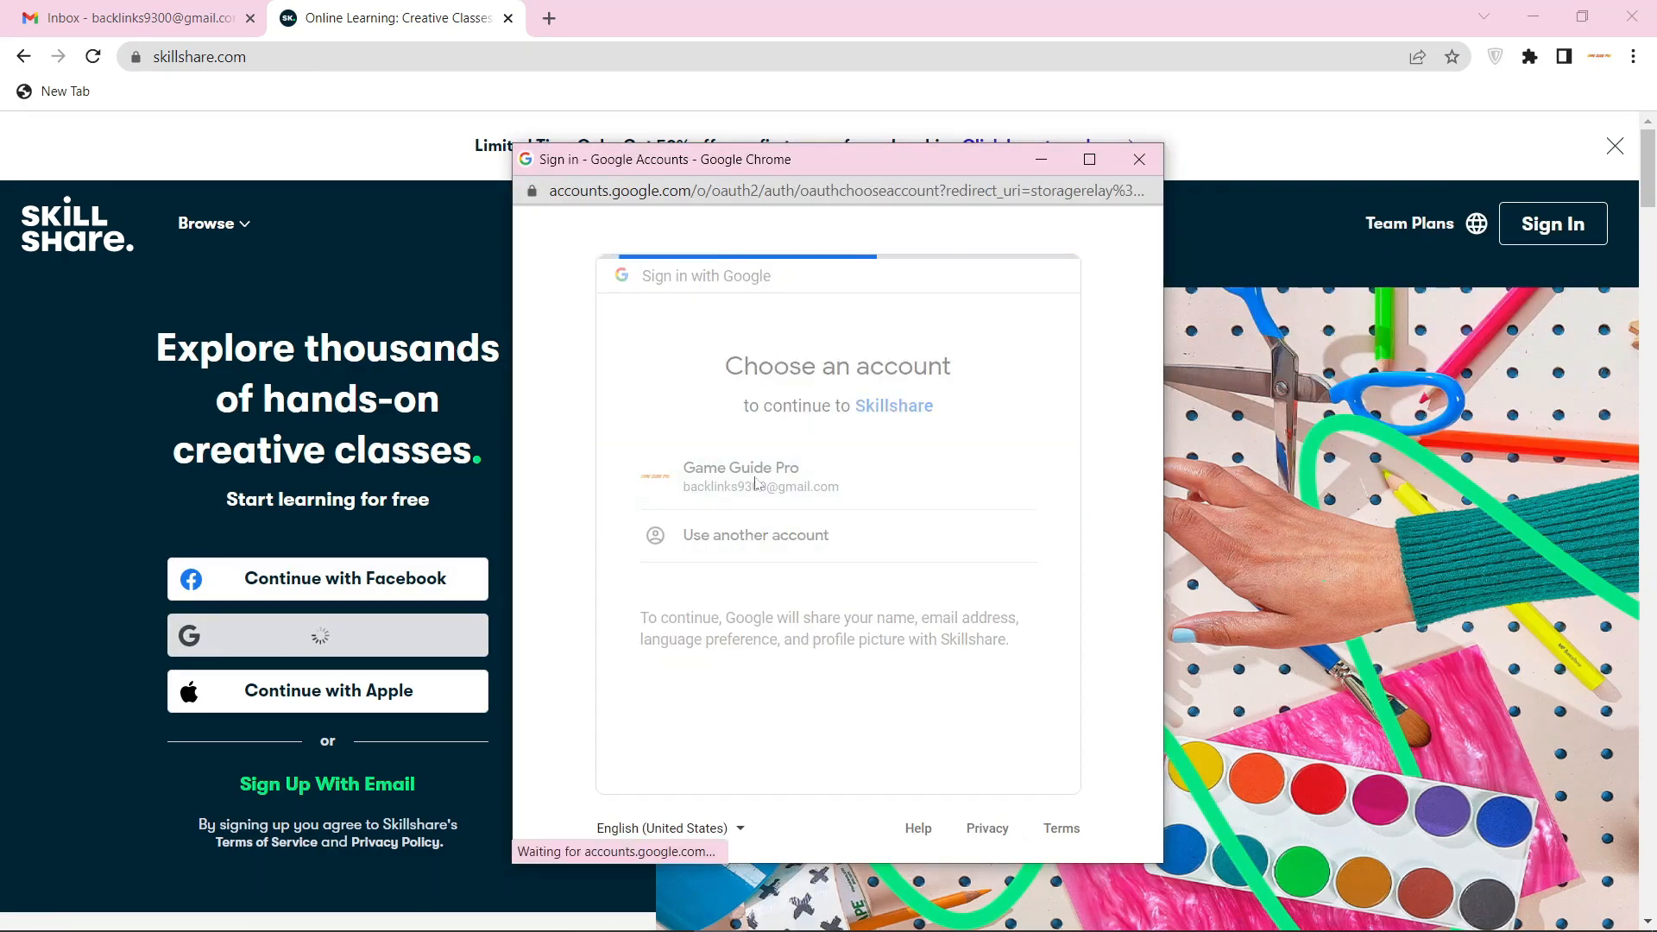
click(755, 477)
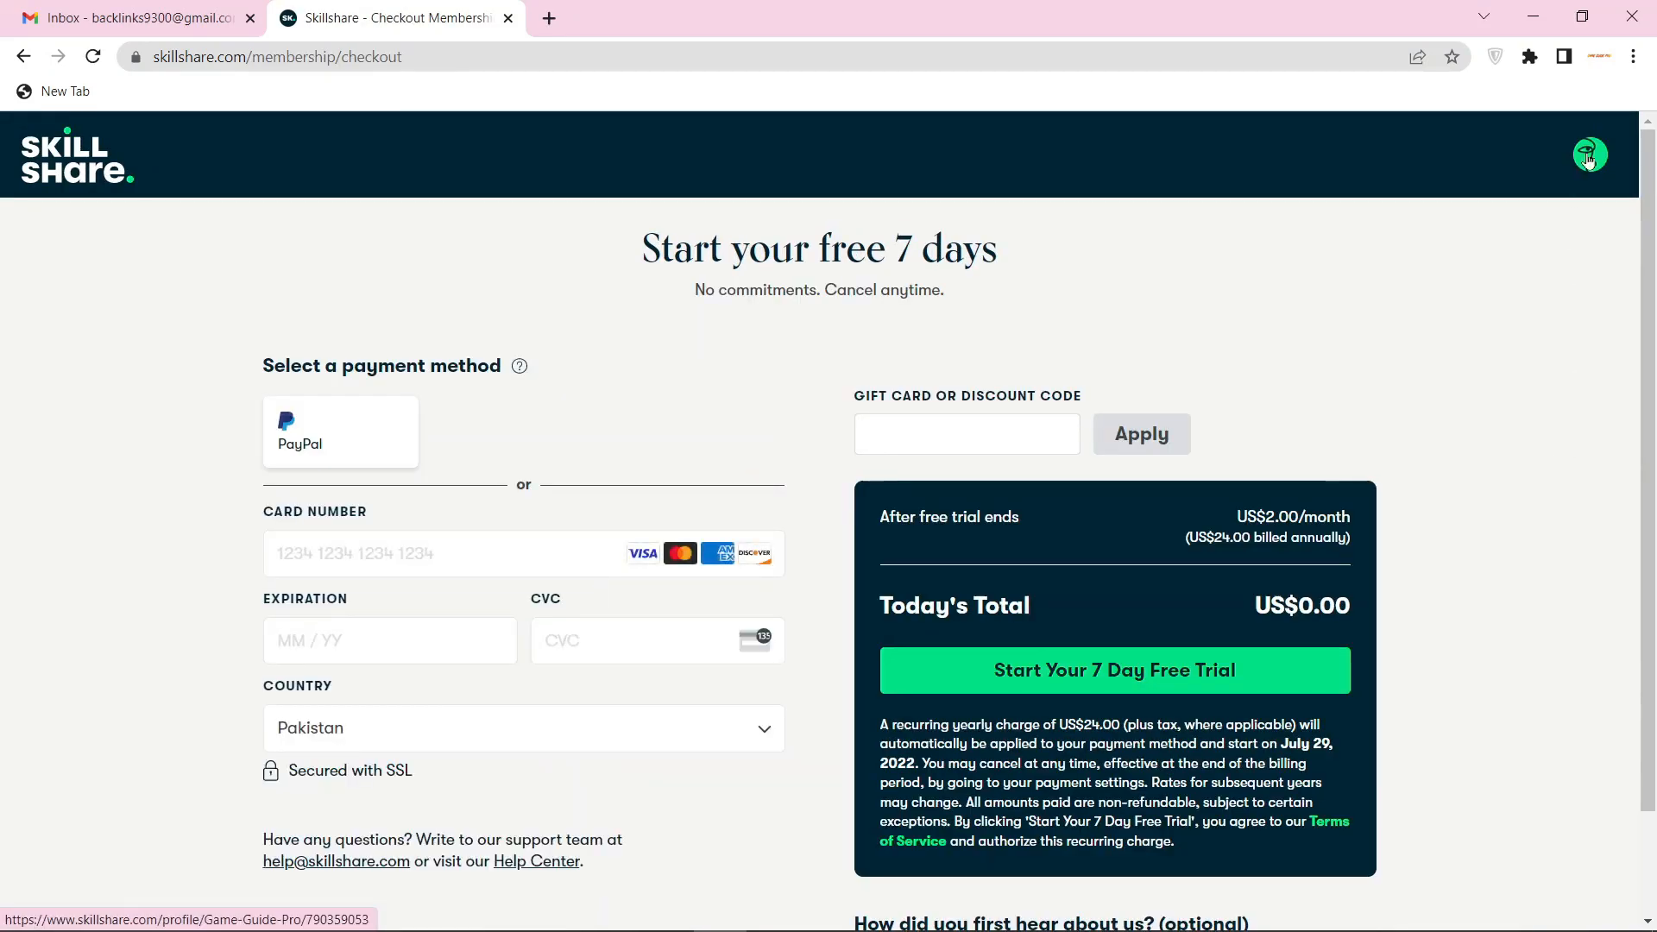
- Go to the Game Guide Pro profile page from the avatar menu
click(1589, 155)
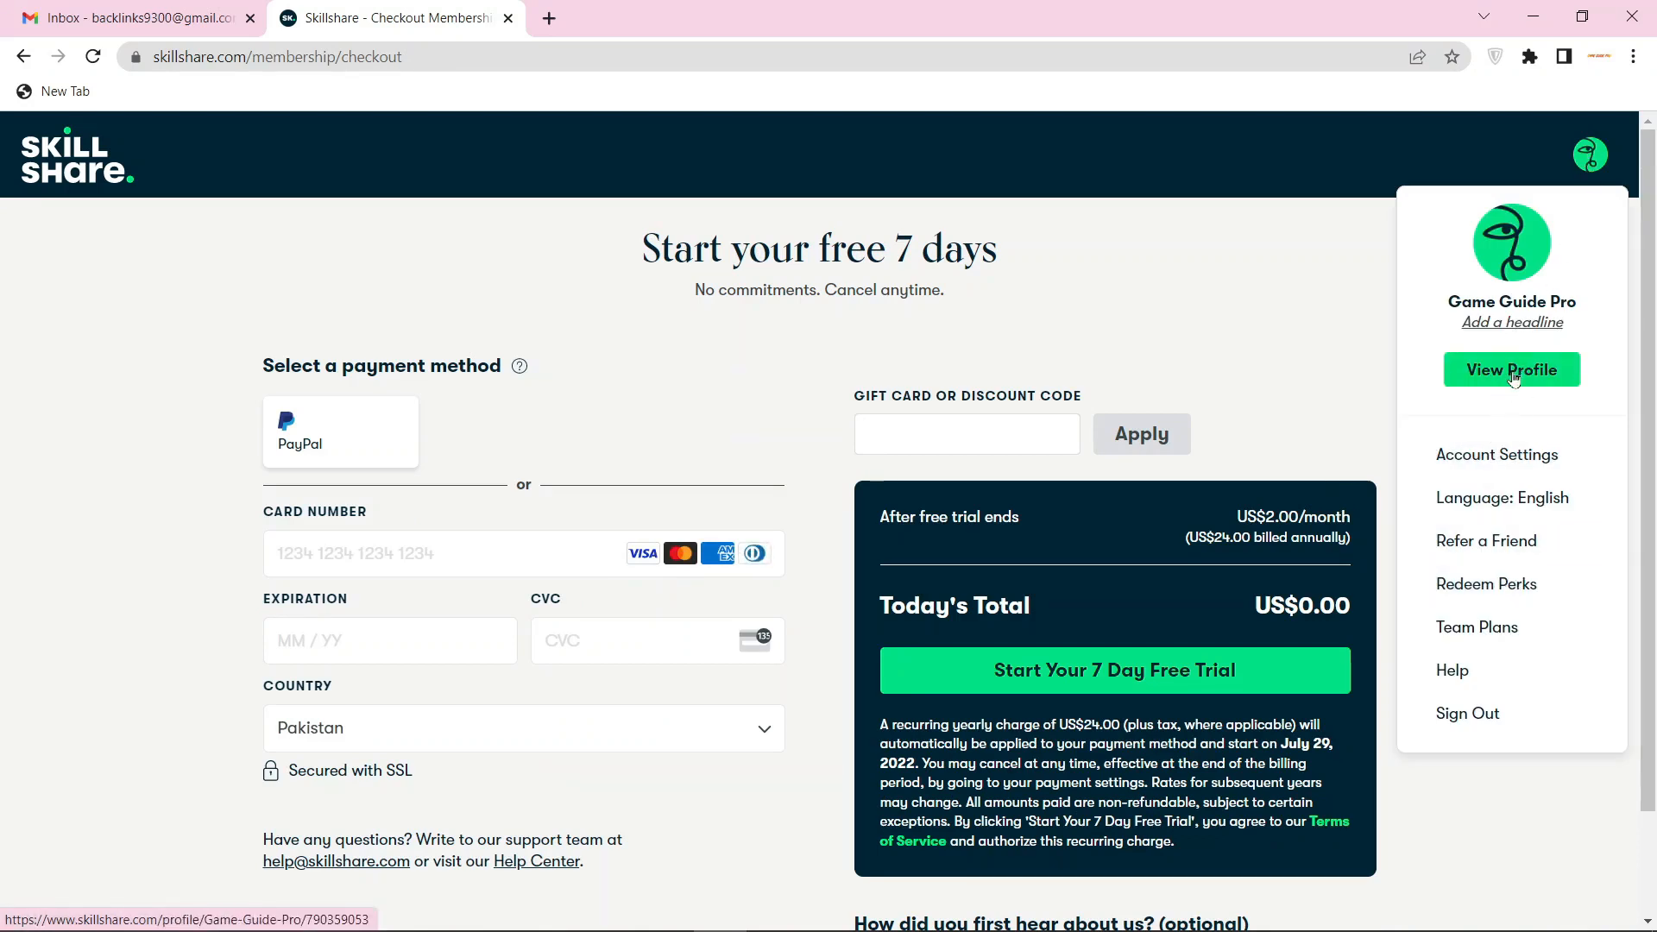
click(1511, 369)
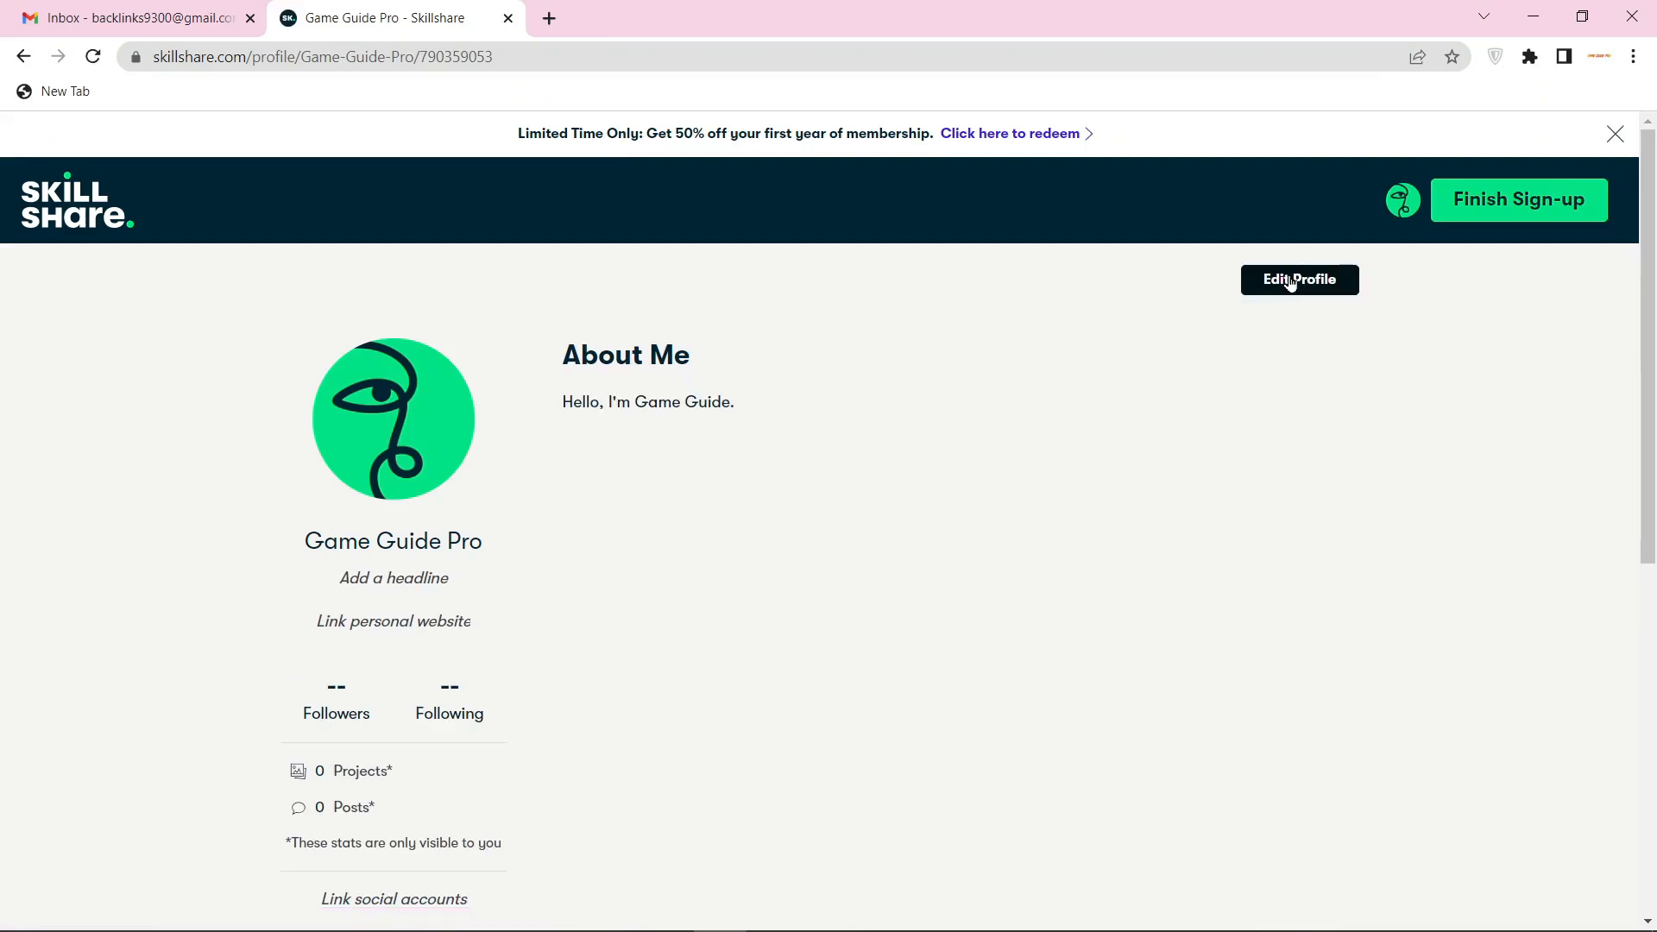
- Edit the profile, writing About Me text beginning 'A Platform where you'll get the l'
click(1300, 278)
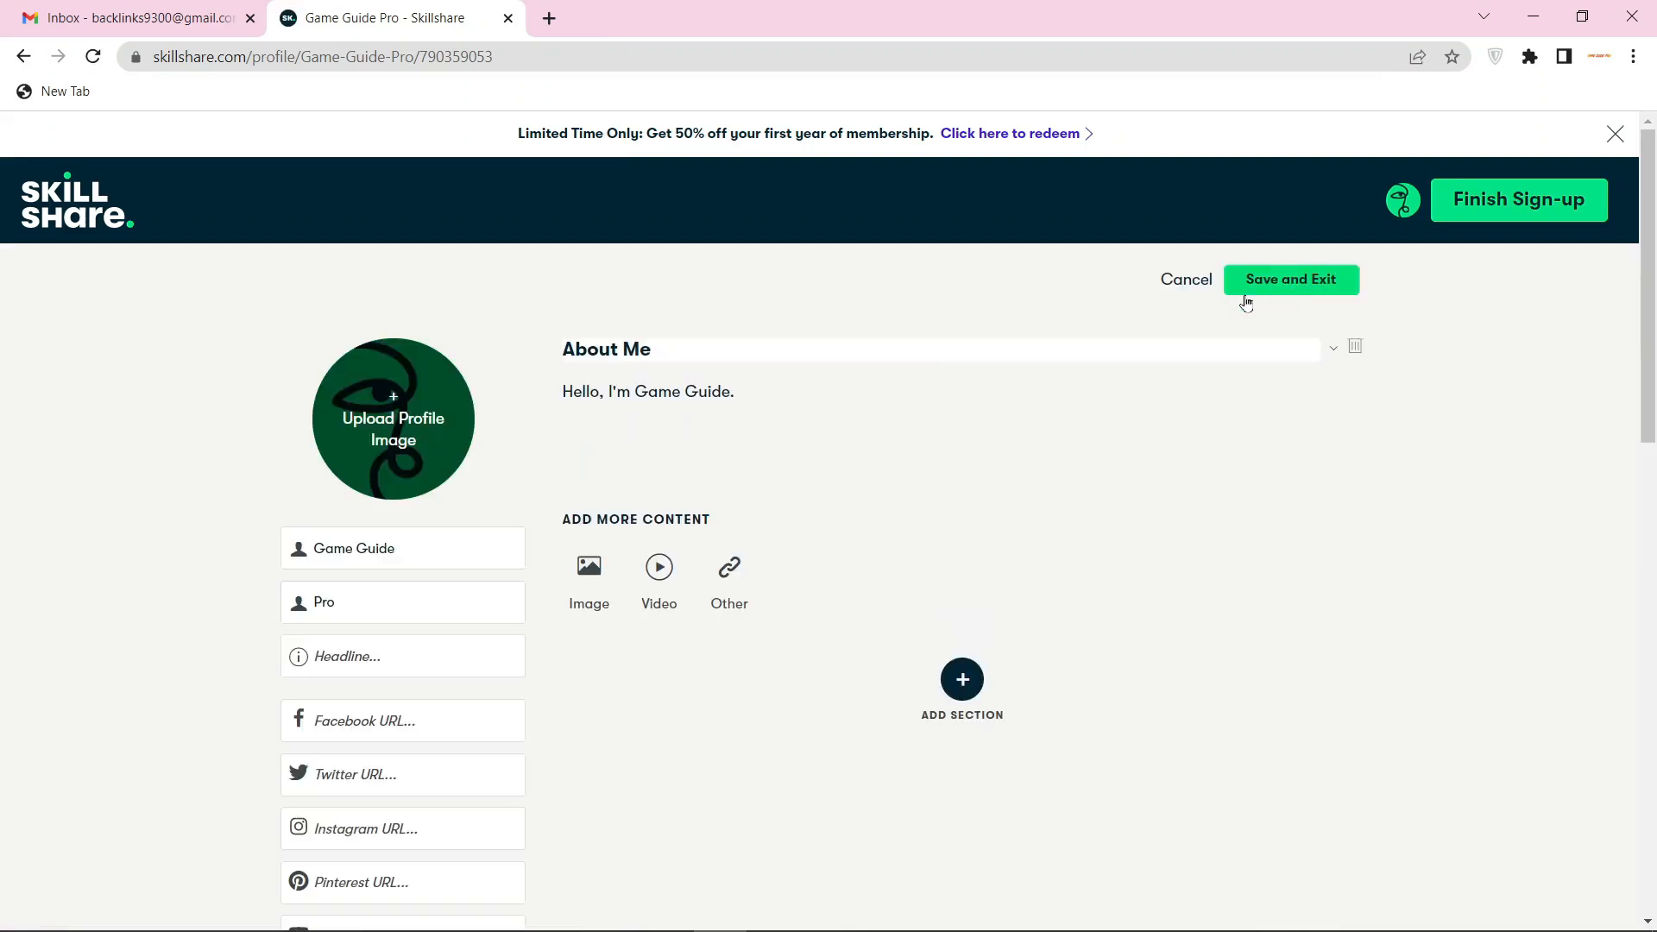
scroll(down, 3)
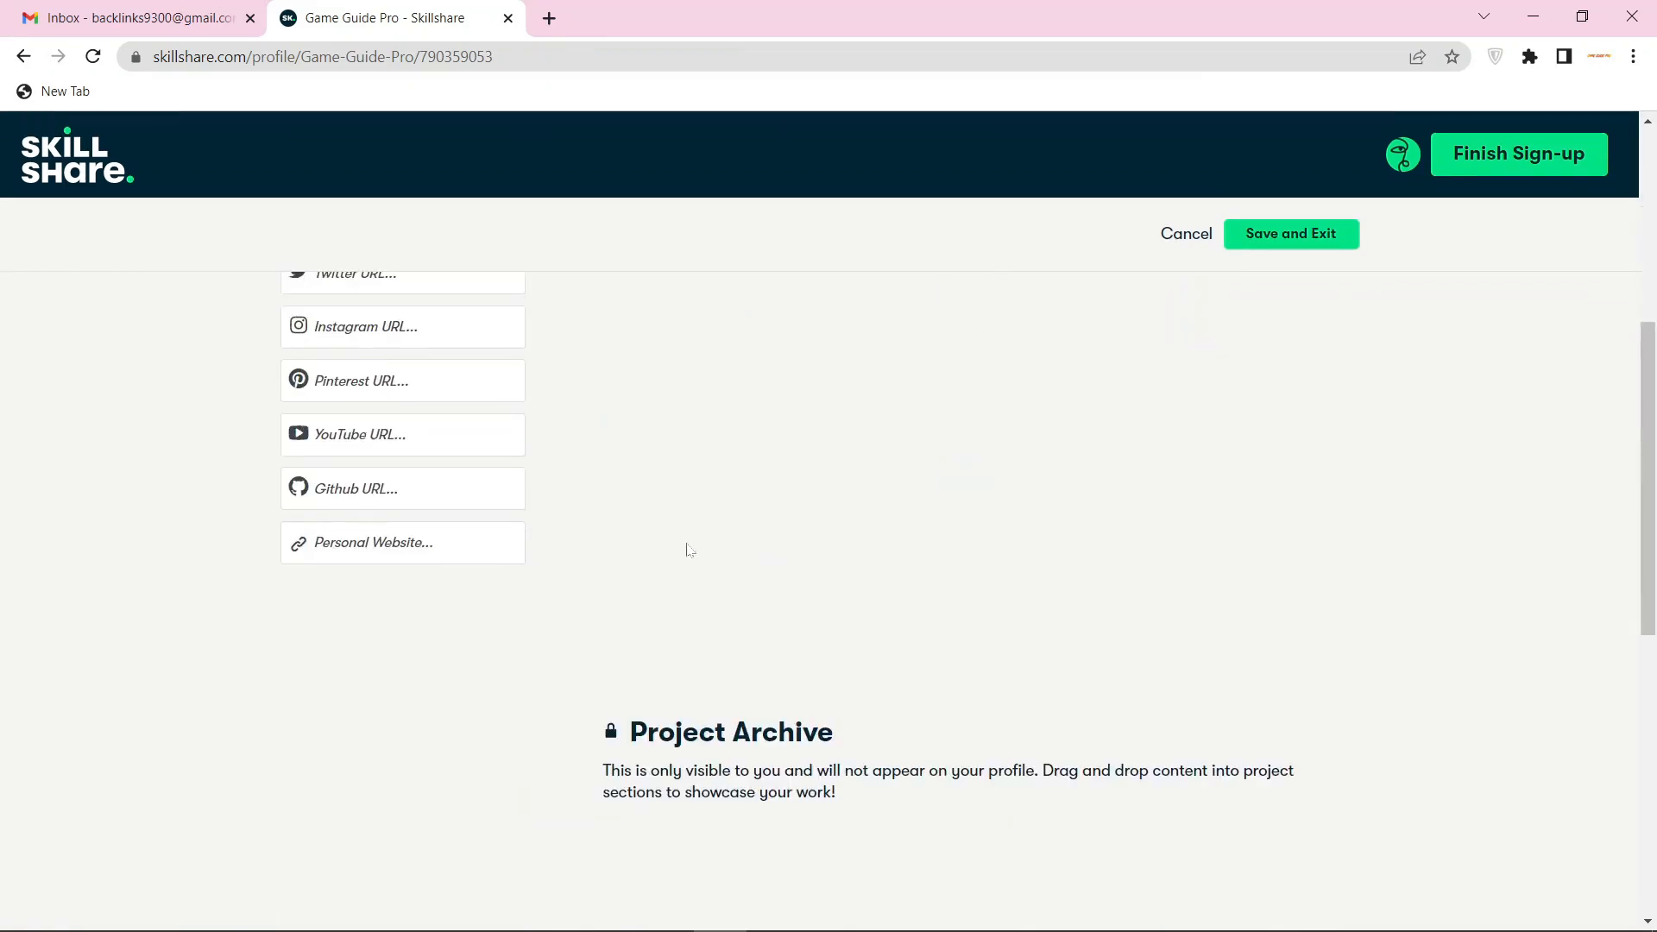
scroll(up, 3)
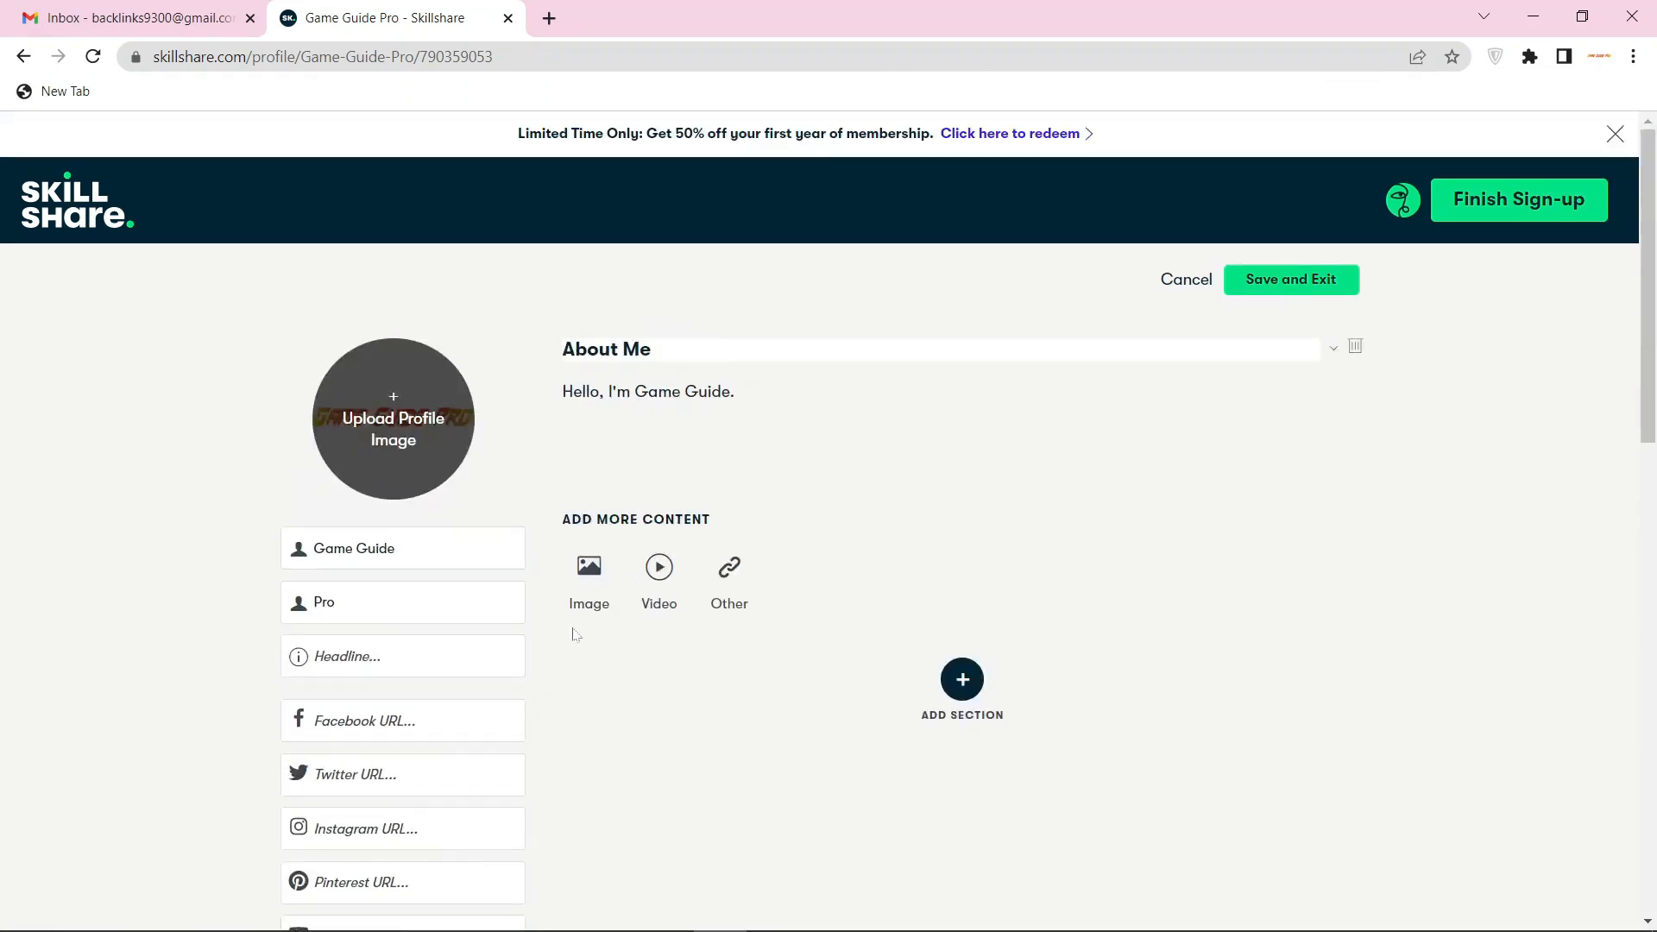
text(A Platform where you'll get the l)
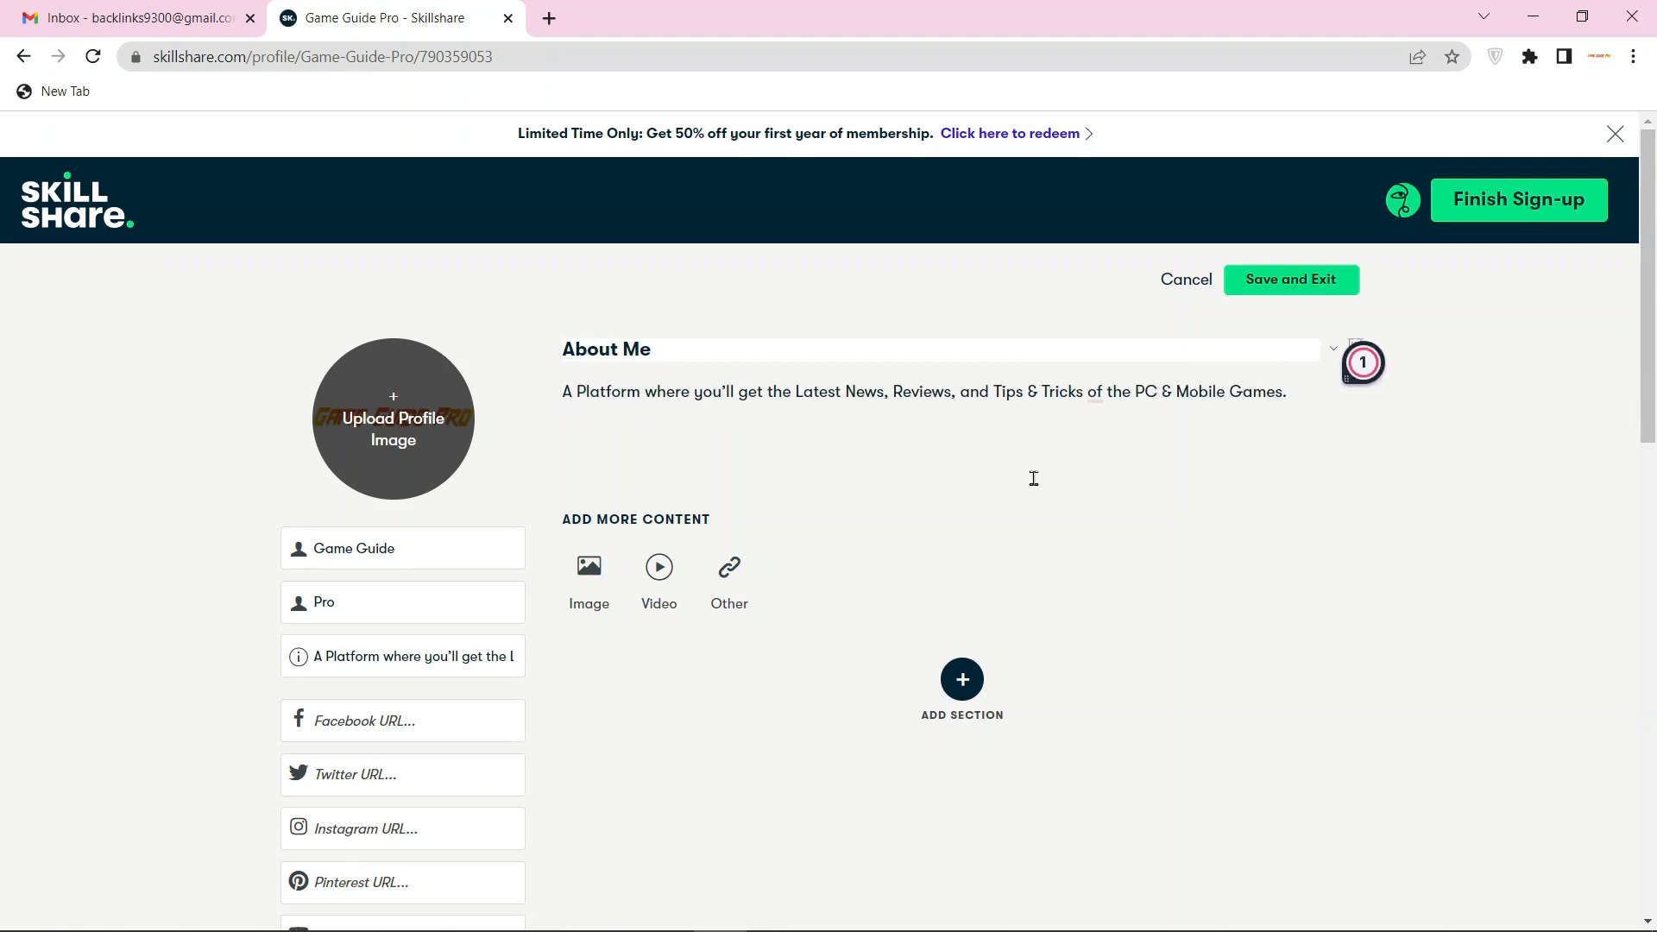
- Save and exit, then scroll to check the logo, headline, website link and About Me
click(1291, 280)
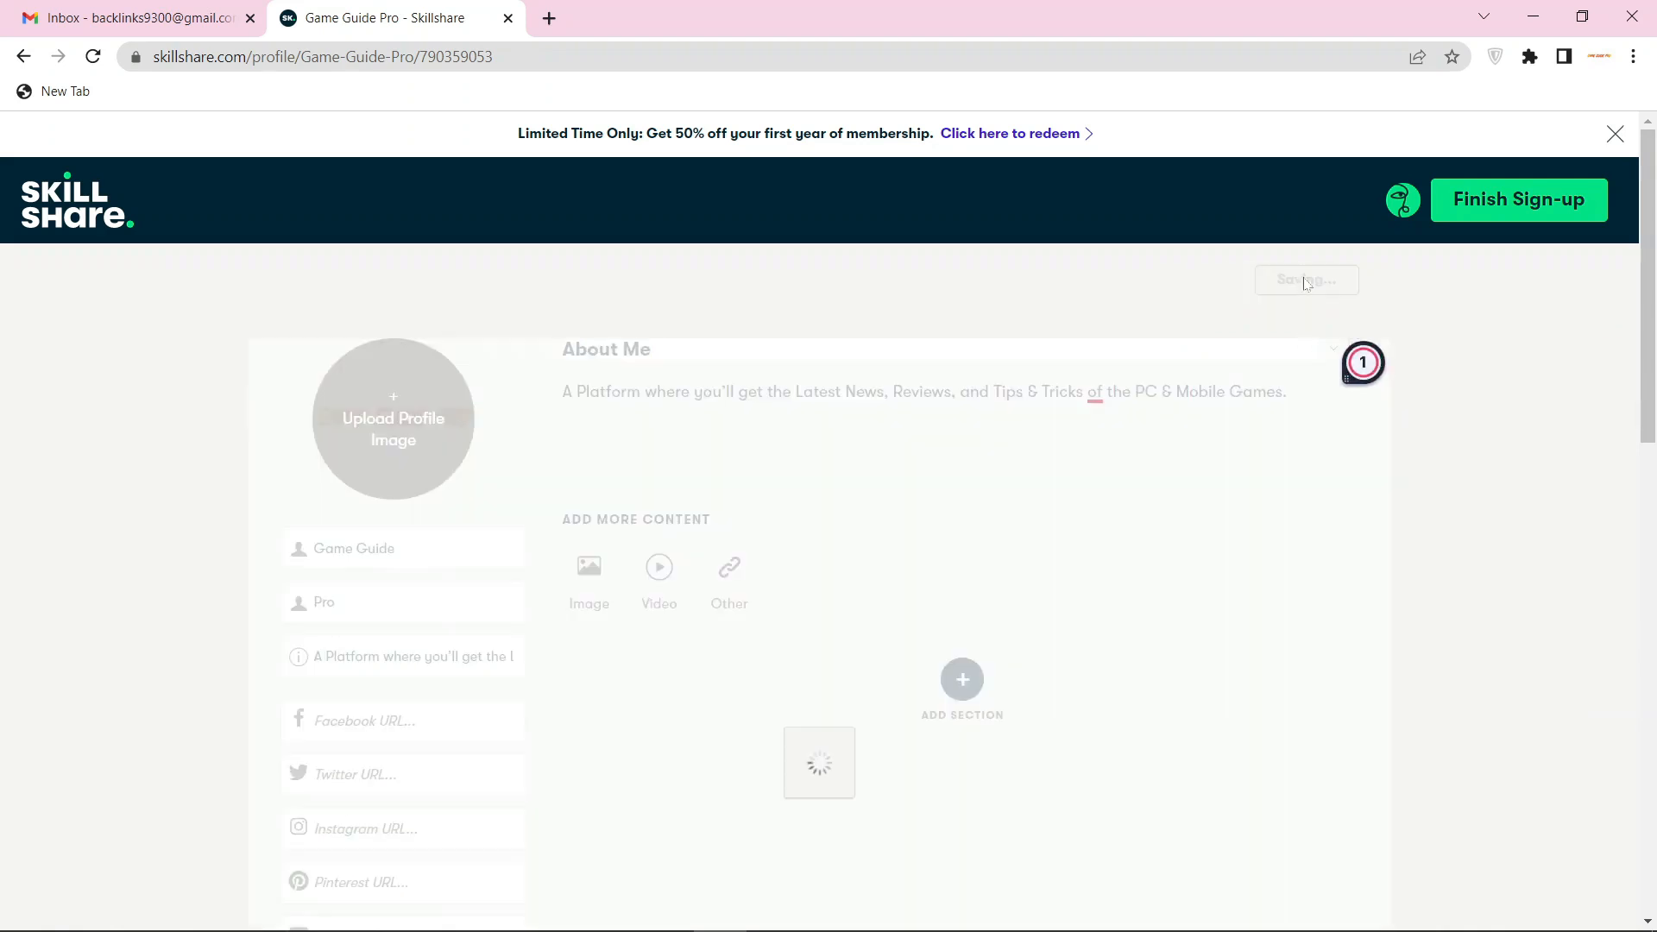
scroll(down, 3)
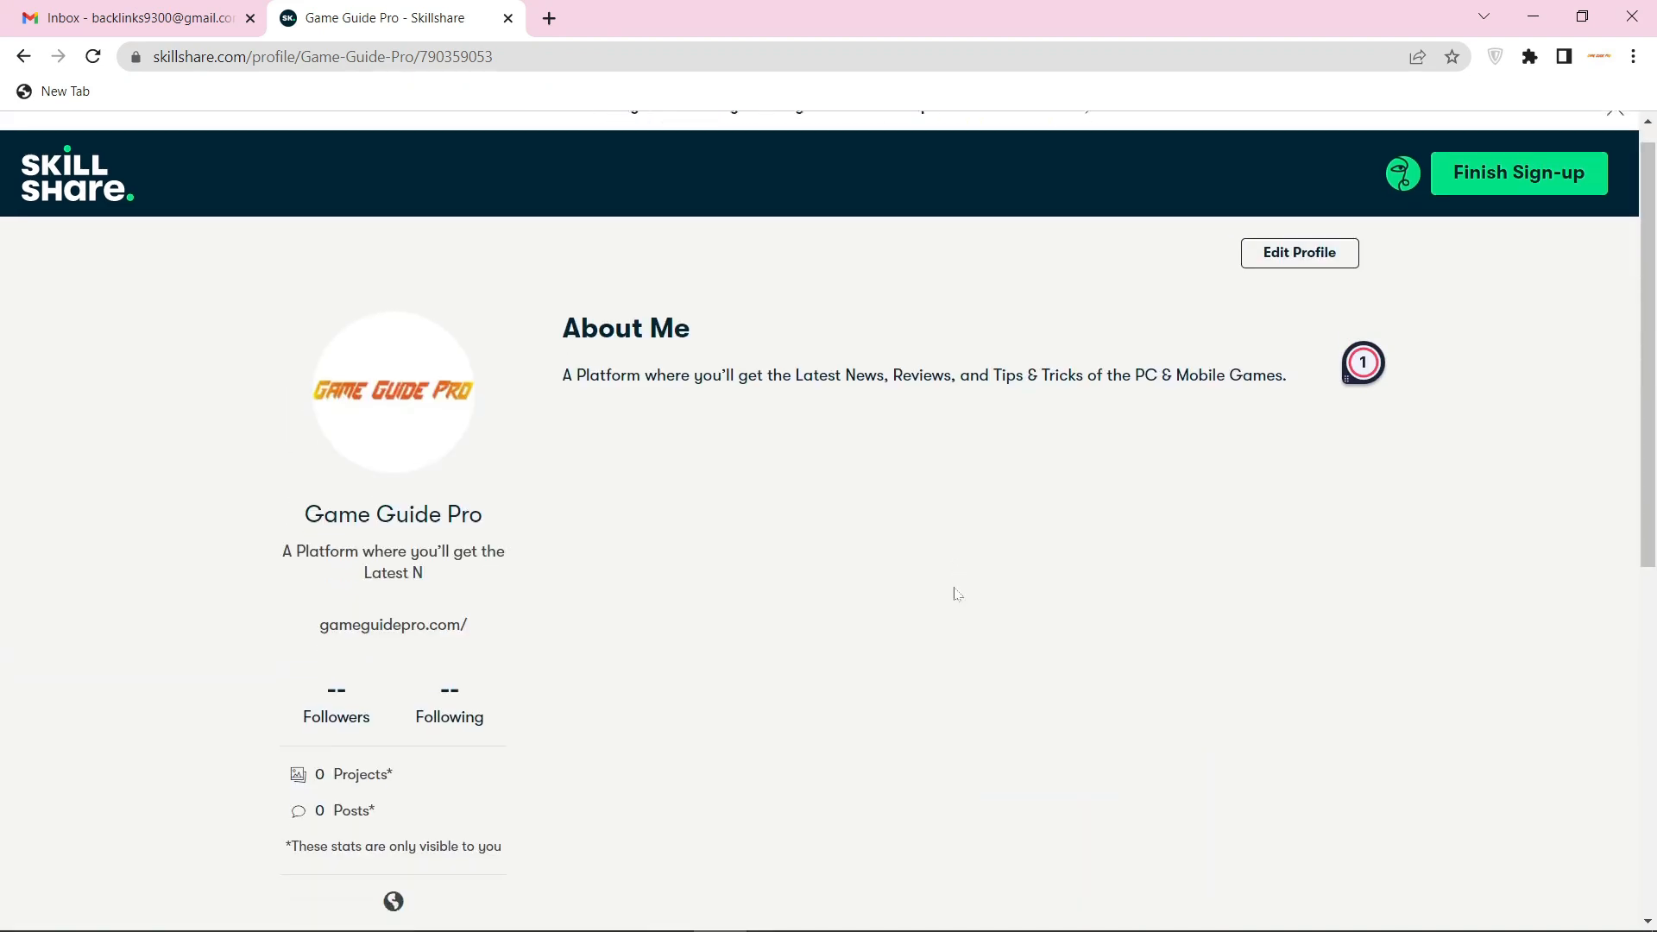
scroll(down, 3)
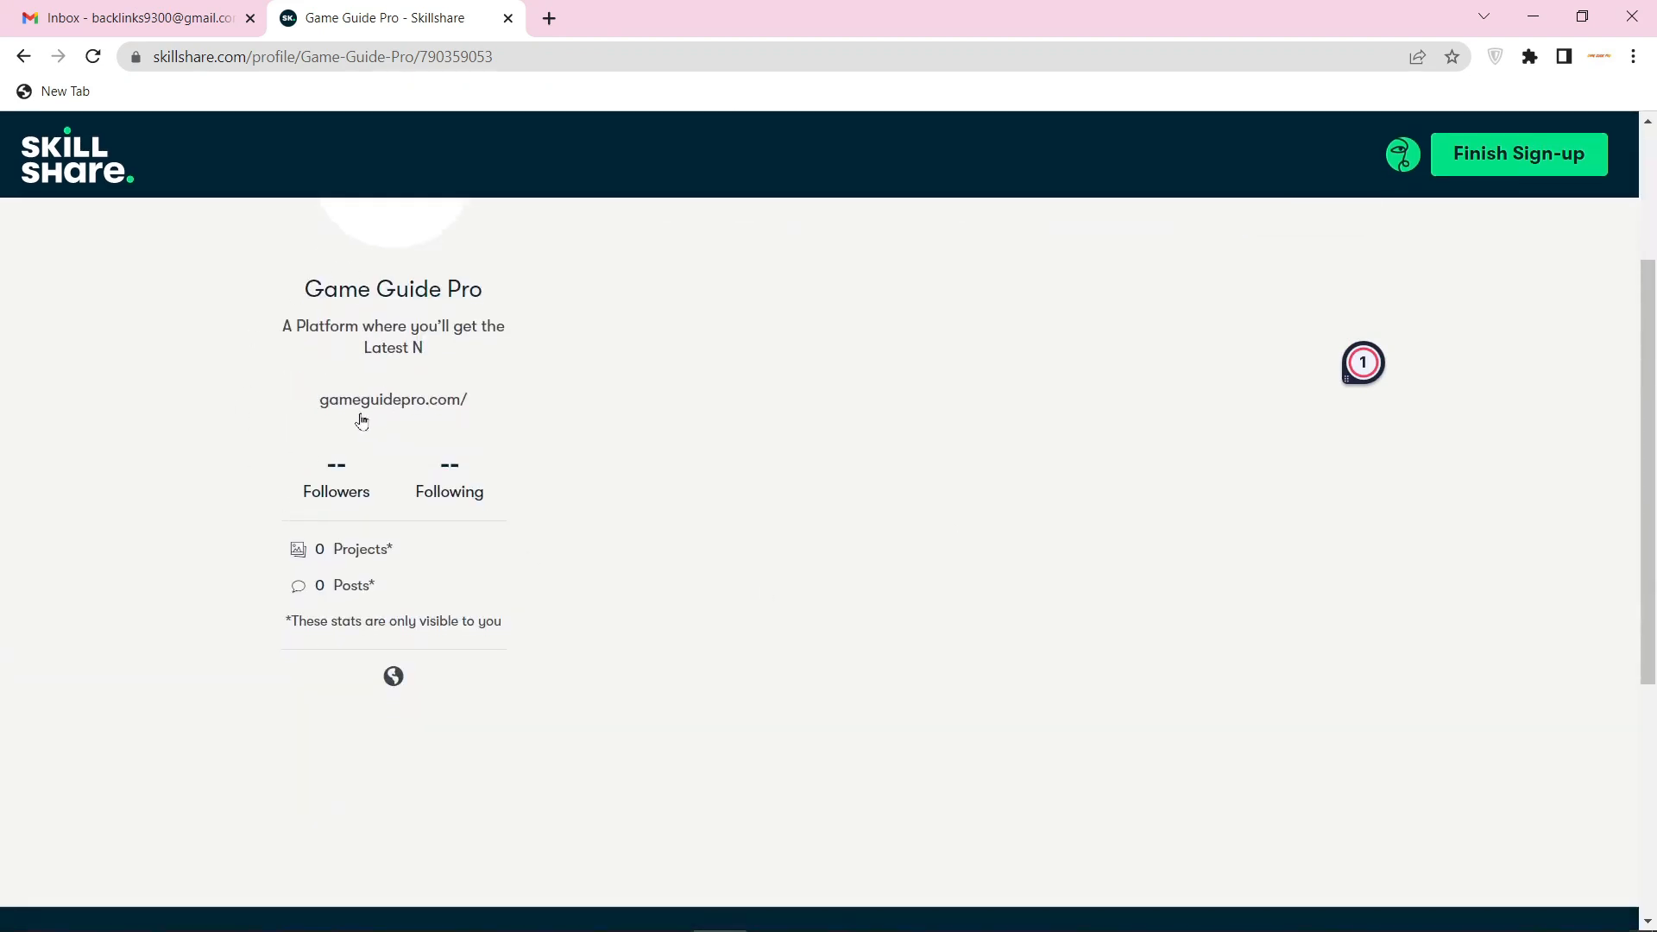